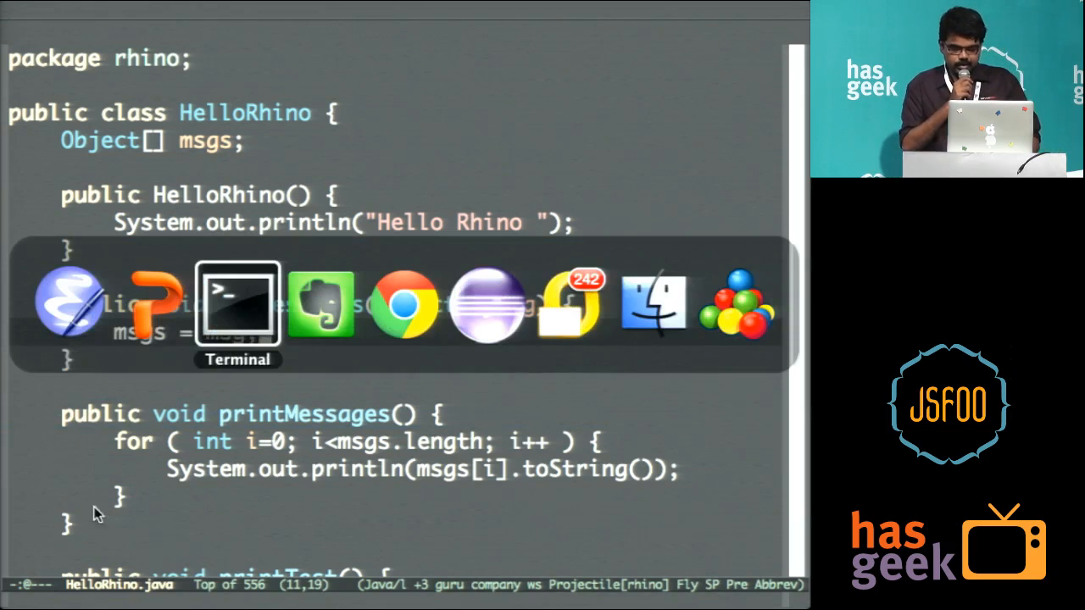
In the Rhino shell call f.setMessages(["jsFoo","2014"]) and then f.printMessages() on the HelloRhino object
click(237, 301)
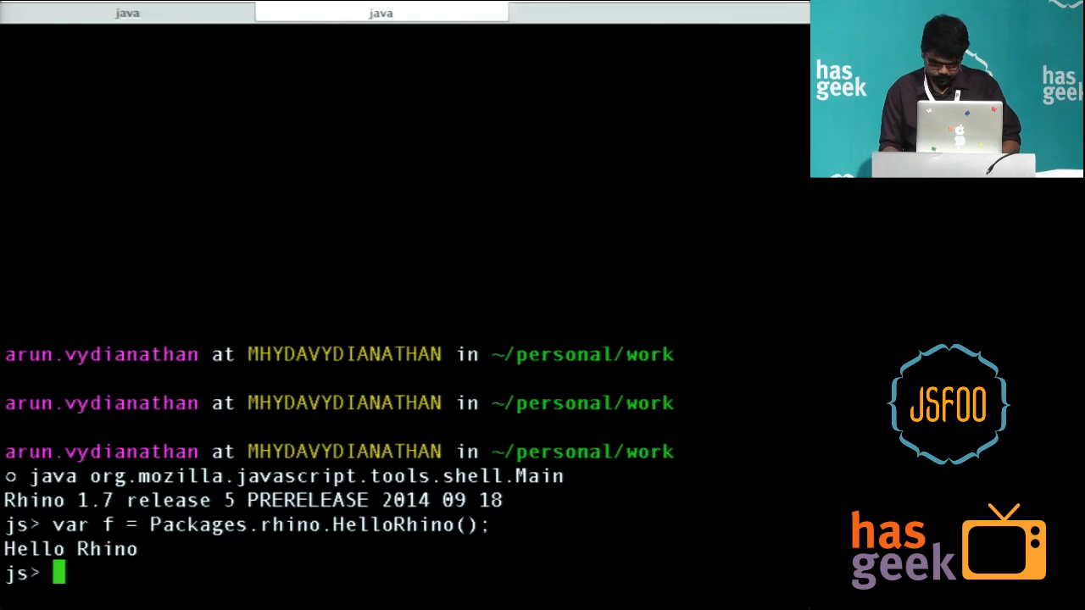
text(f.setMe)
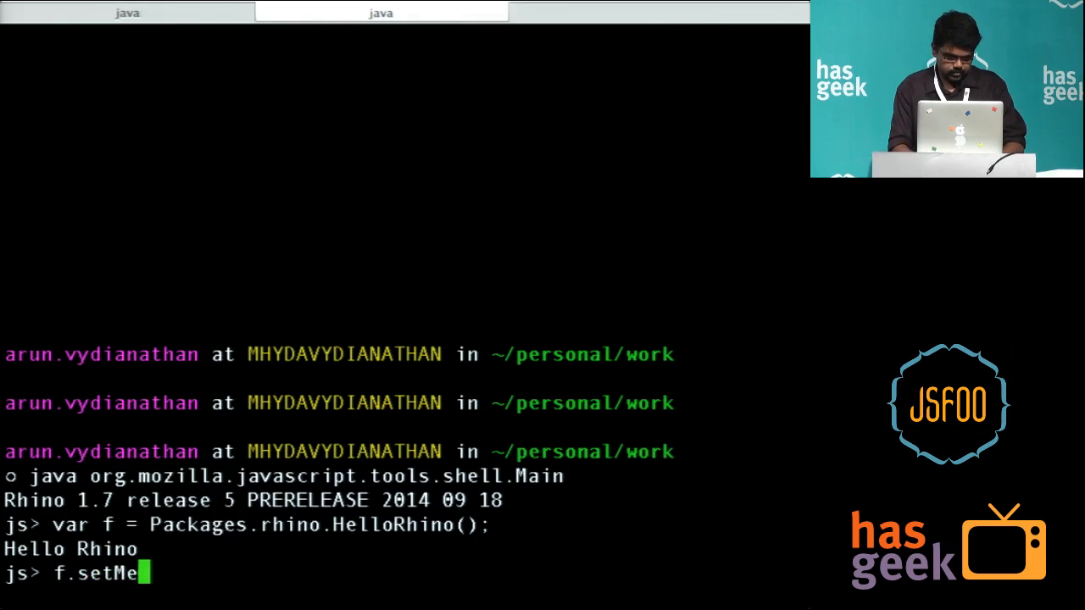
text(ssages()
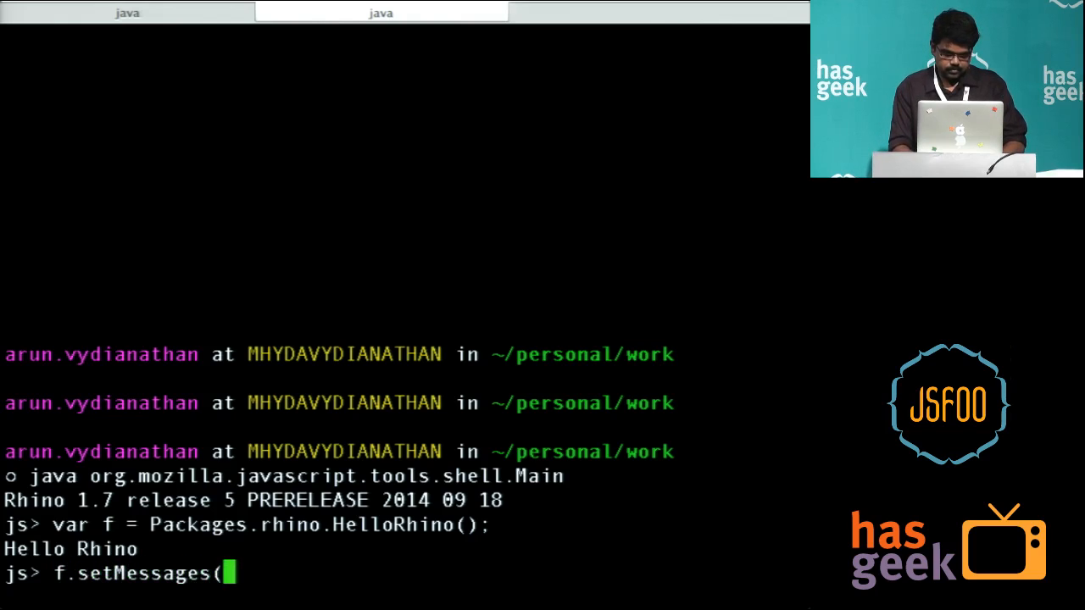
text(["f)
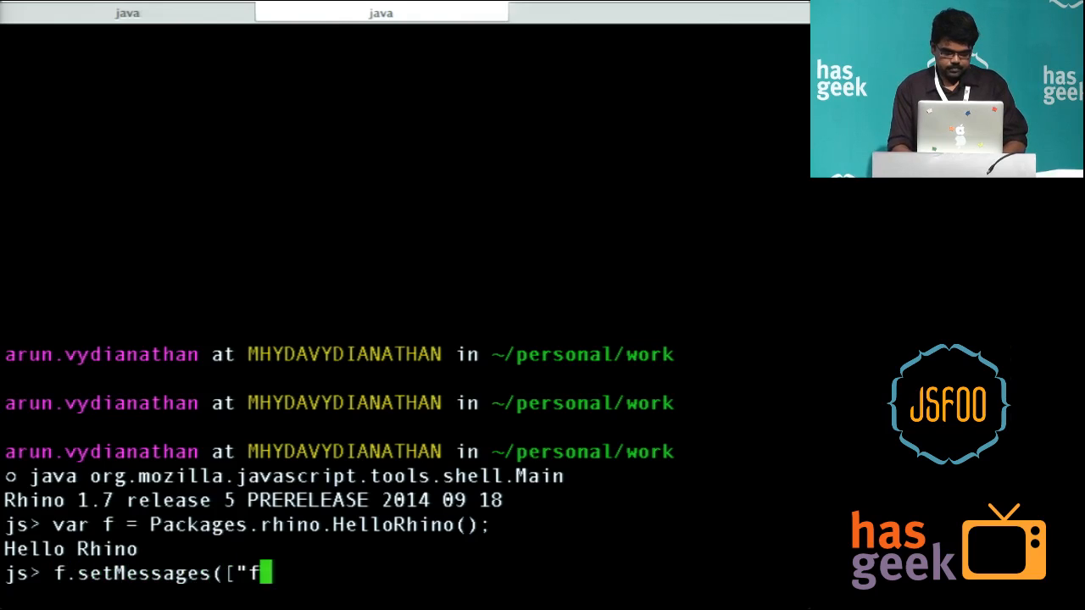
text(sFo)
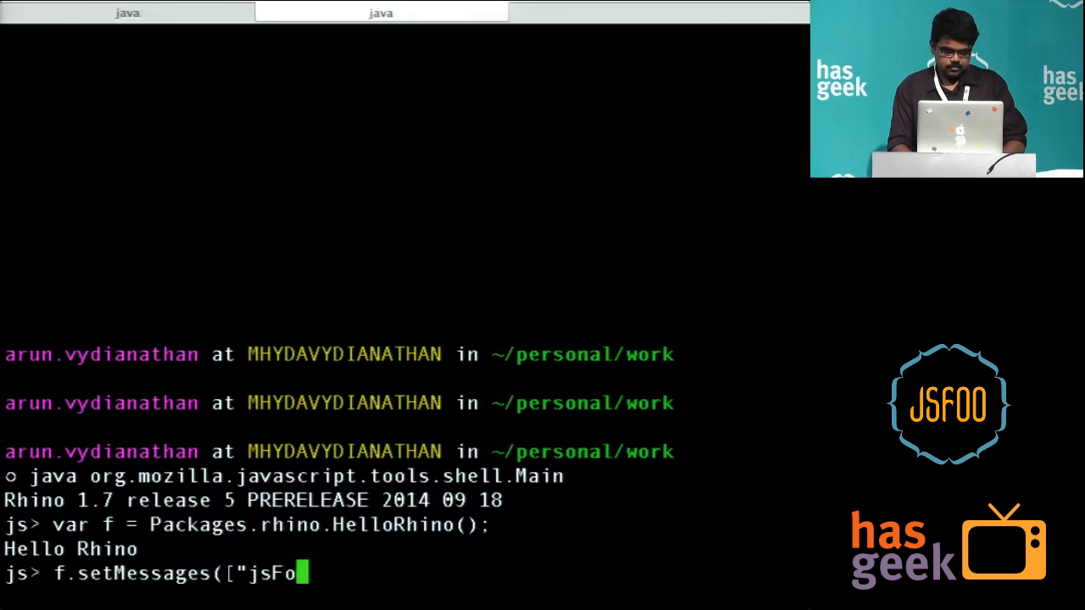
text(o","2014"]);)
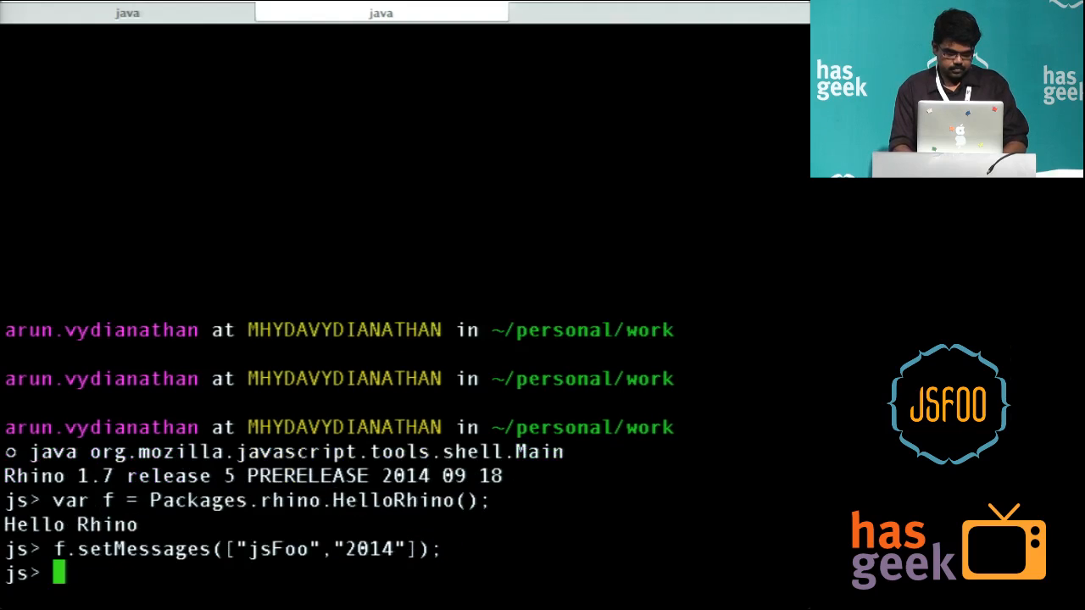
text(f.printMess)
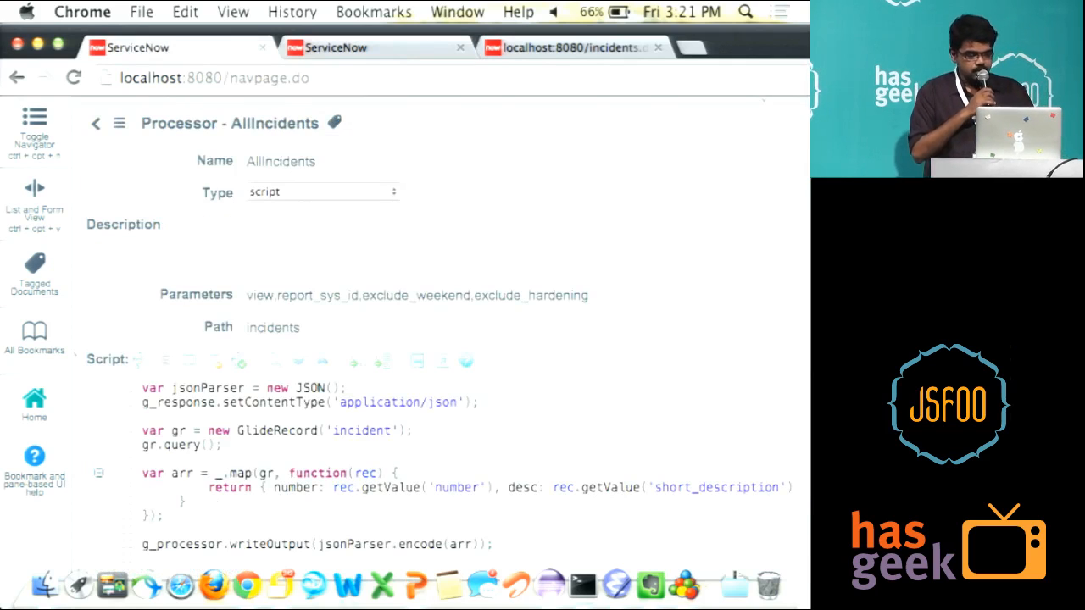
Review the processor script, then view the incidents.do JSON list of incident numbers and descriptions
scroll(down, 3)
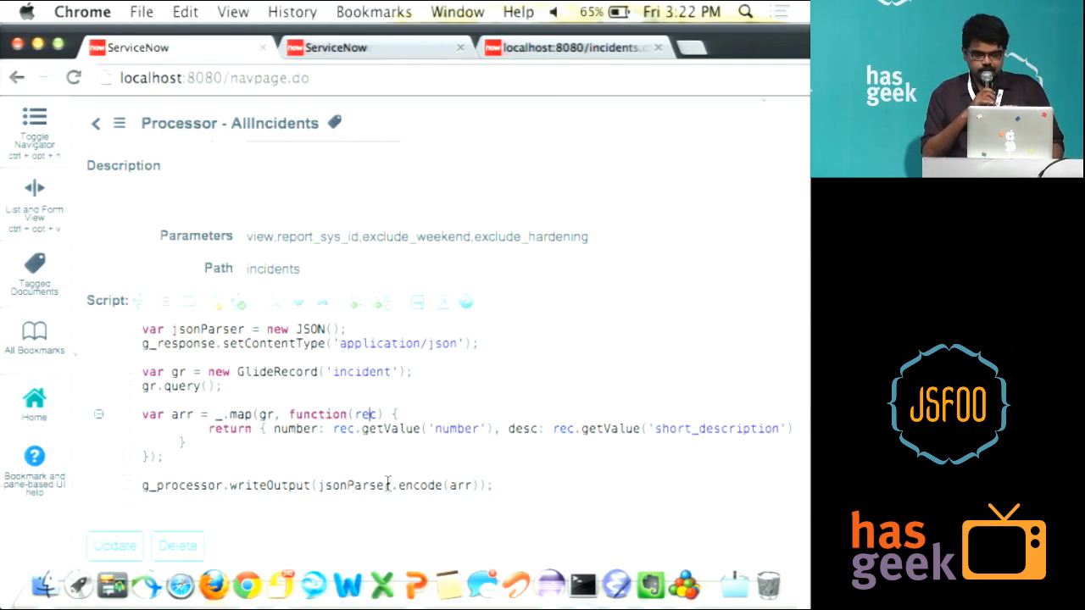
click(585, 47)
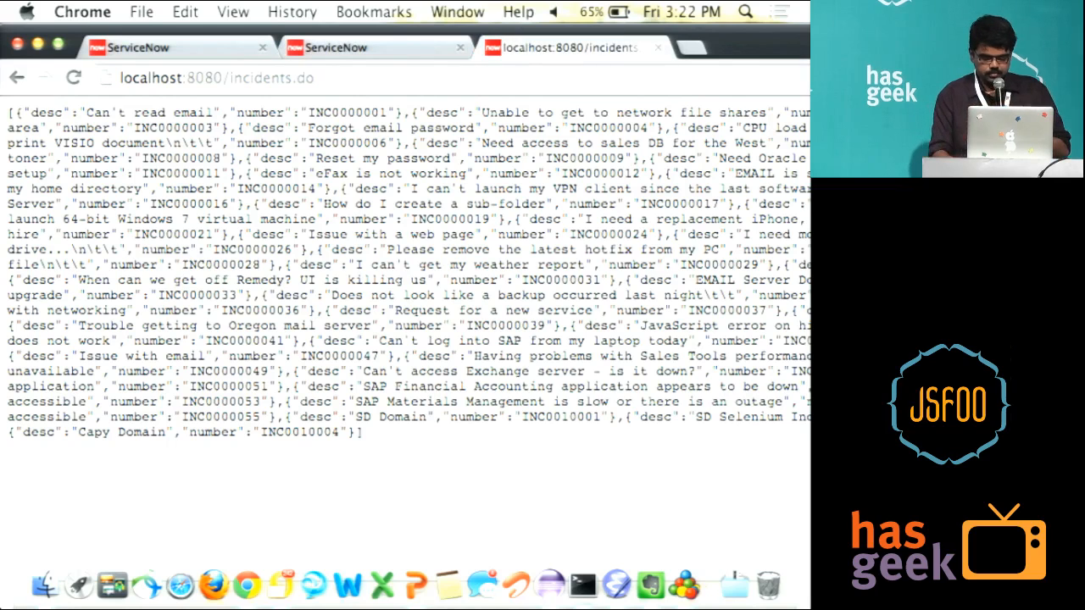